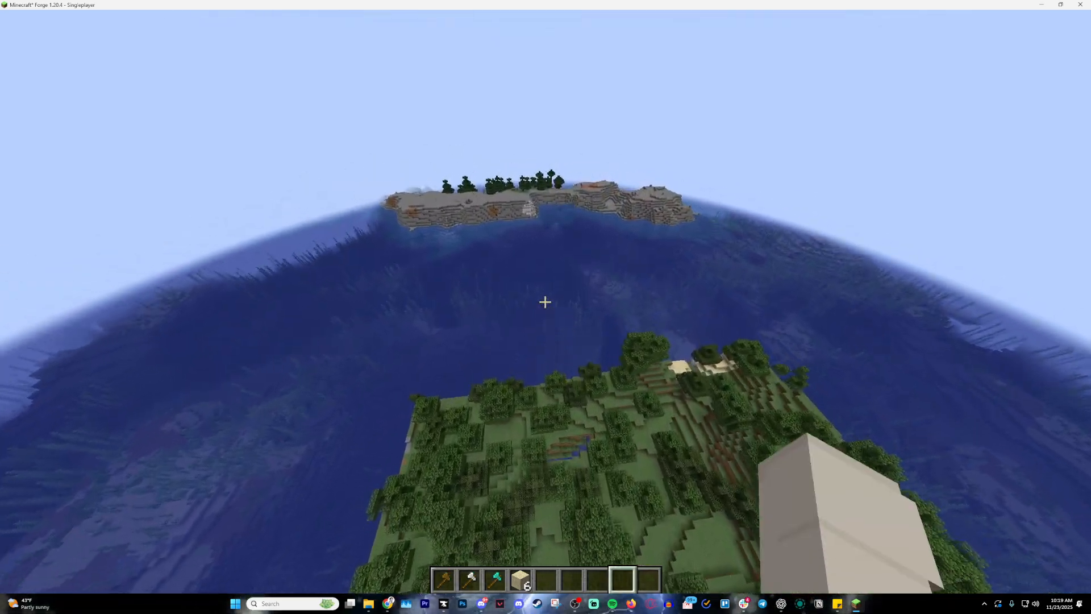
Clear the hotbar via the creative inventory while flying toward the stone island.
key("e")
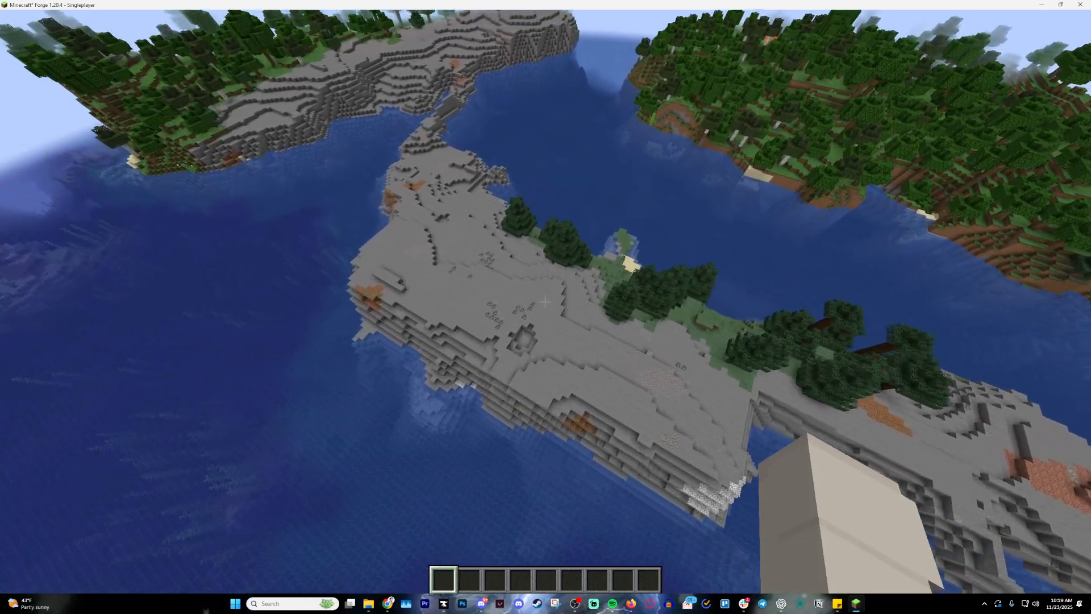
Run //wand so the wooden-axe selection wand is held in hand.
type("//wand")
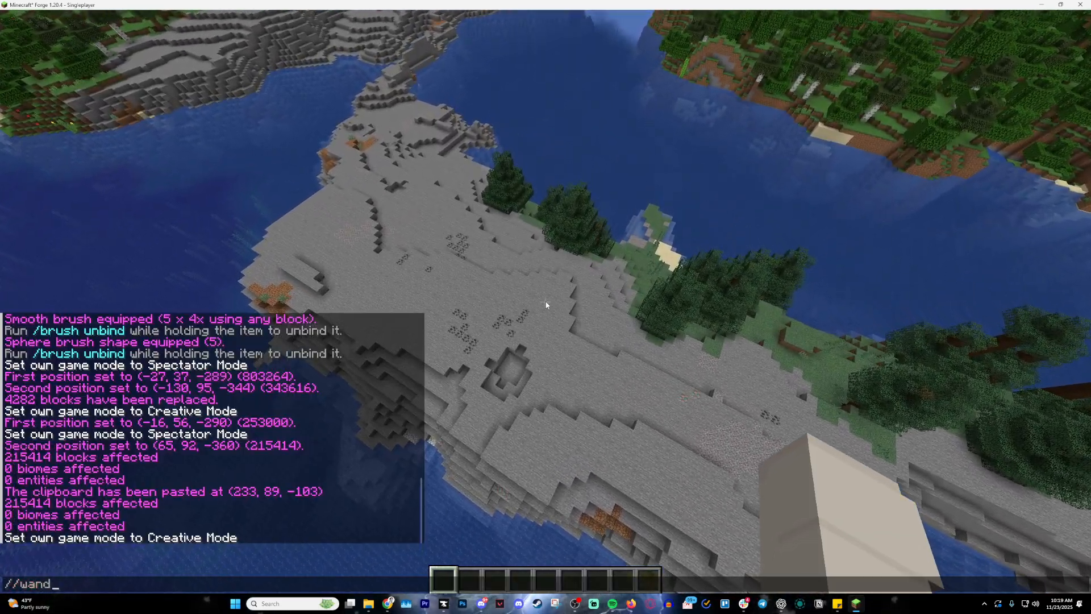
key("e")
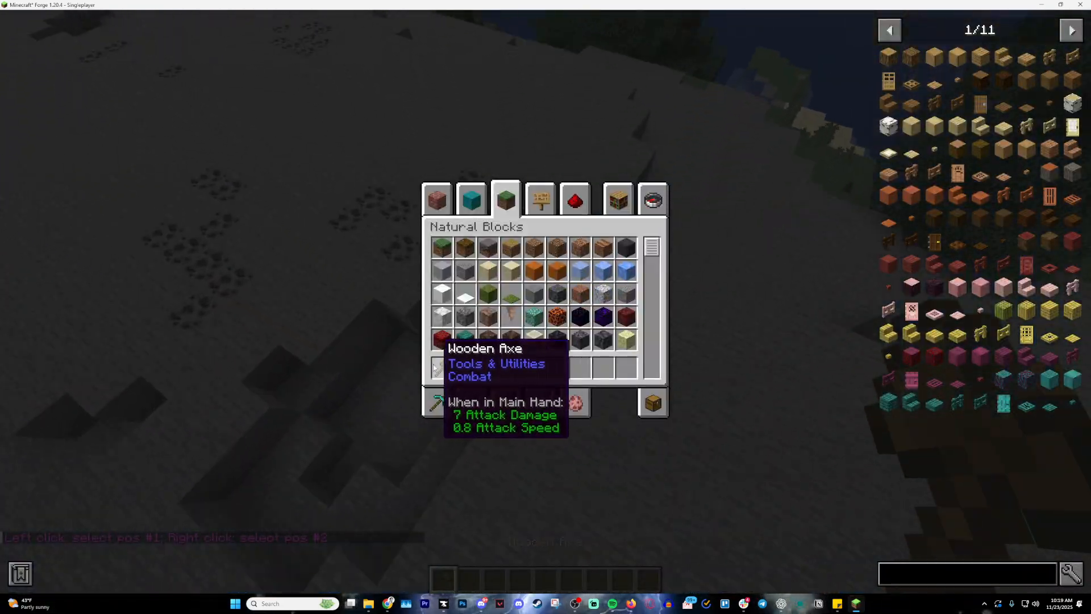
key("Escape")
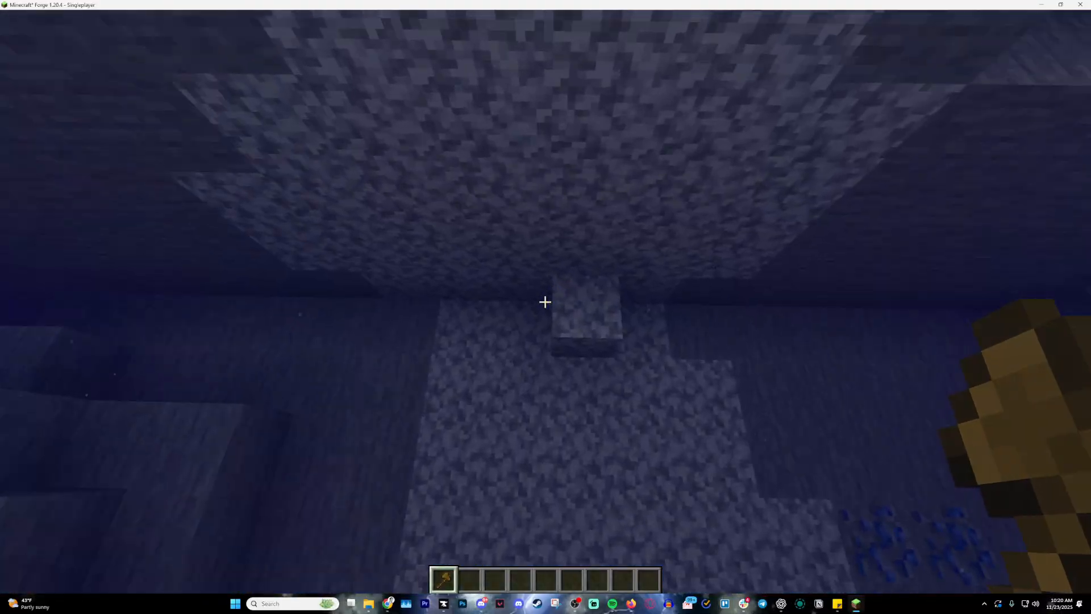
Set the region corners with the wand and copy the 32,130-block selection.
left_click(544, 301)
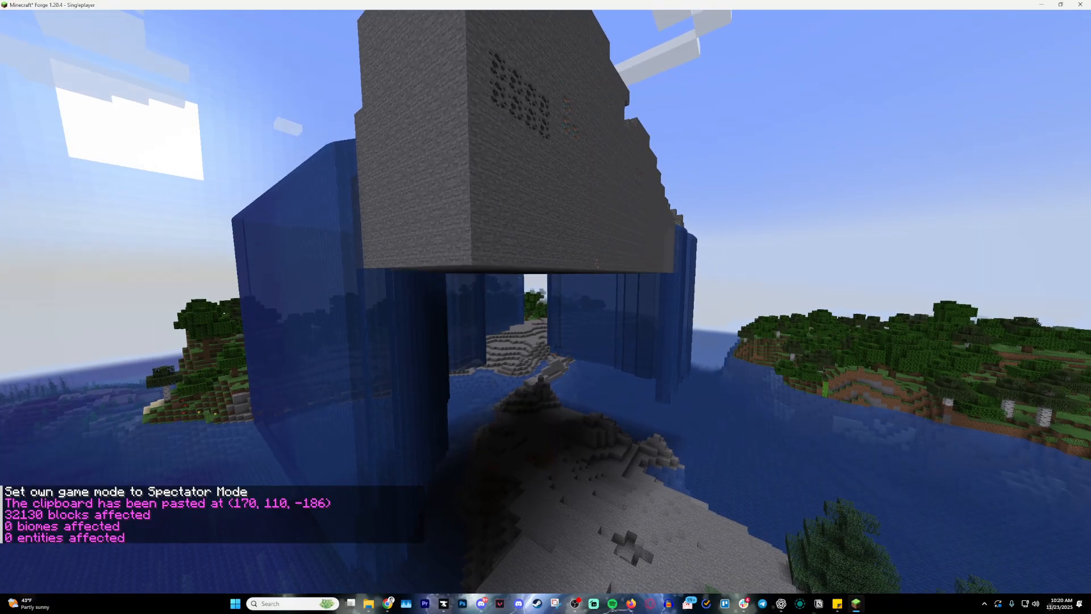
type("adsvgbgsdgvsd")
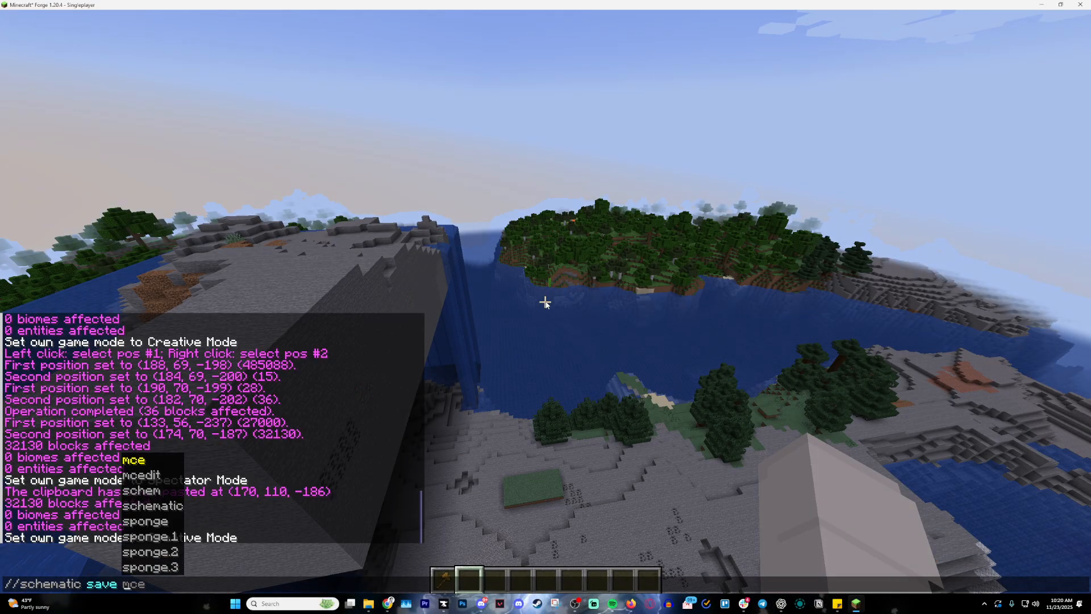
Save the copied region as schematic 'test', load it back and //paste it over the island.
type("test")
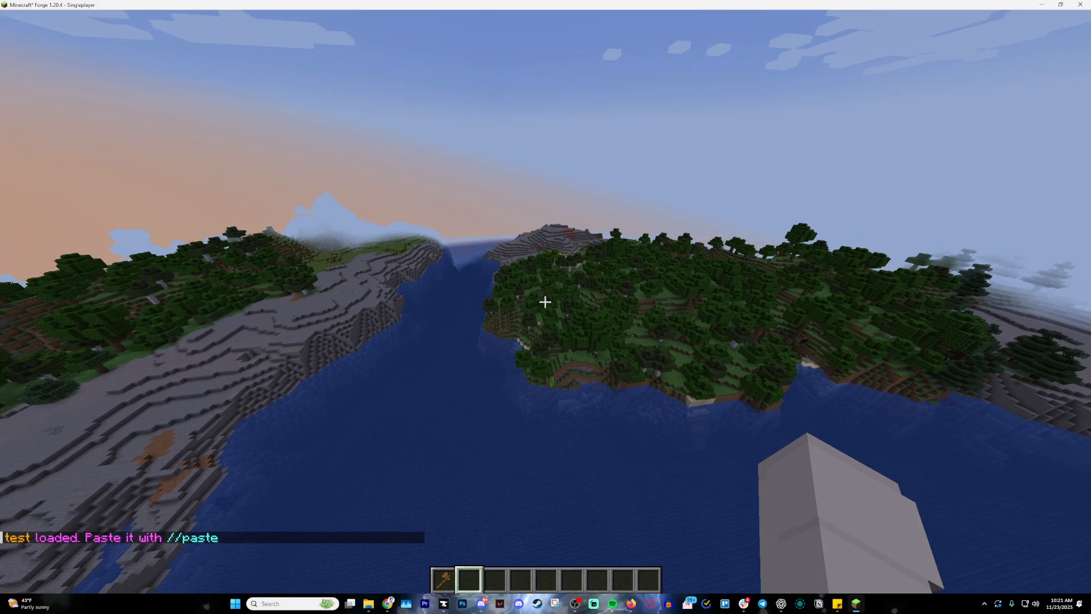
type("//paste")
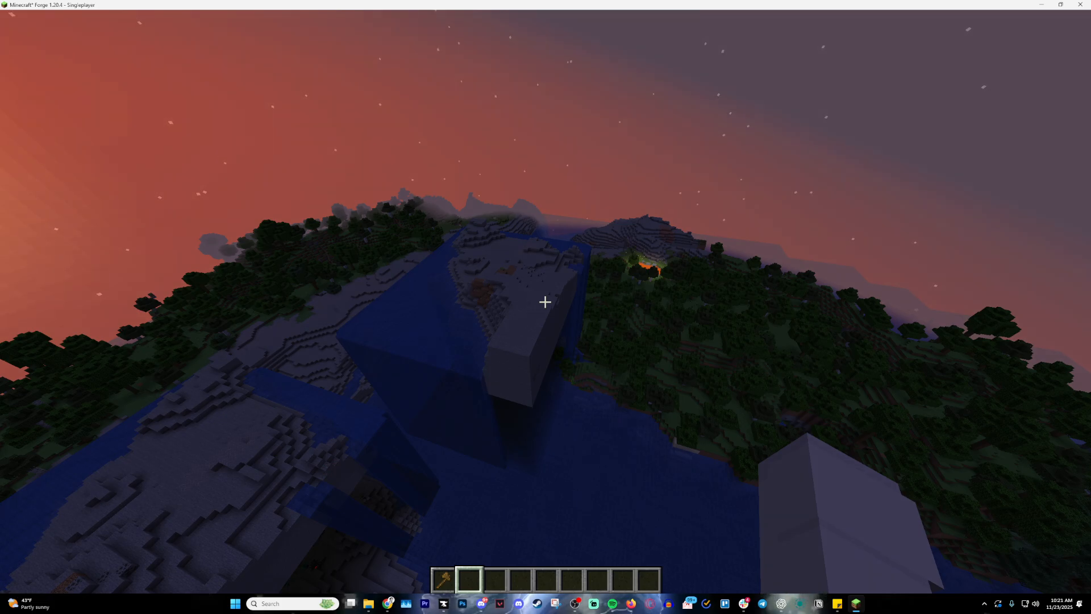
Reach Options > Resource Packs from the pause menu and open the resourcepacks folder.
key("Escape")
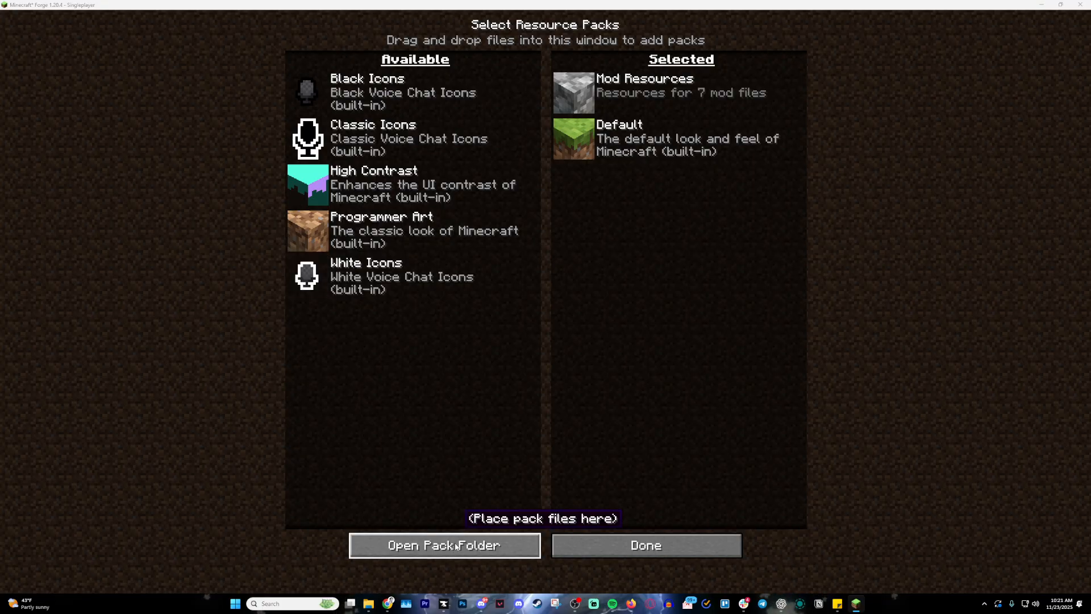
left_click(444, 545)
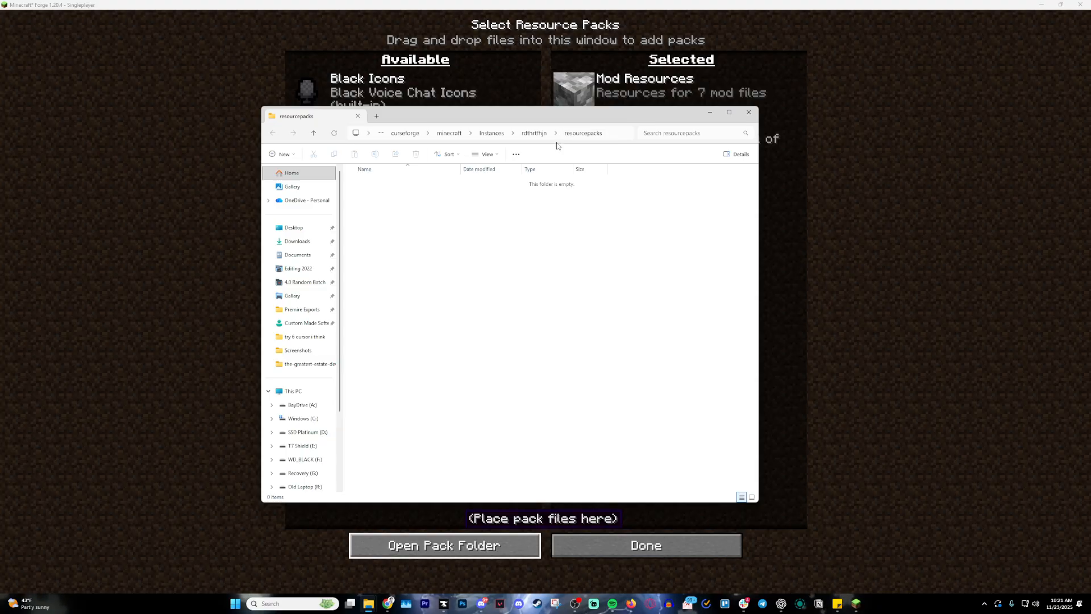
Navigate to config/worldedit/schematics and select the saved test.schem file.
left_click(313, 133)
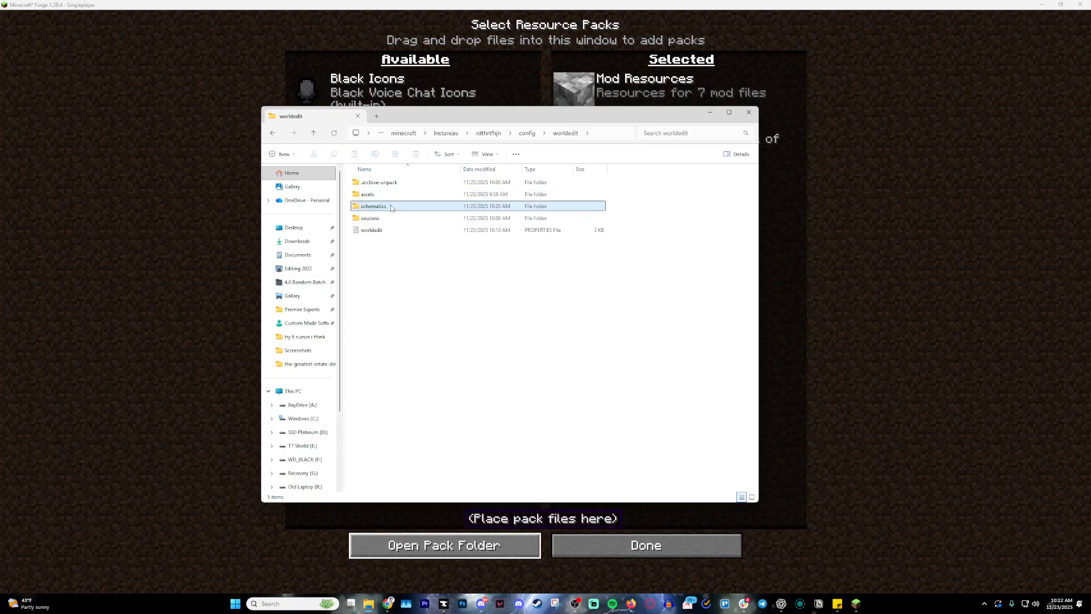
double_click(373, 206)
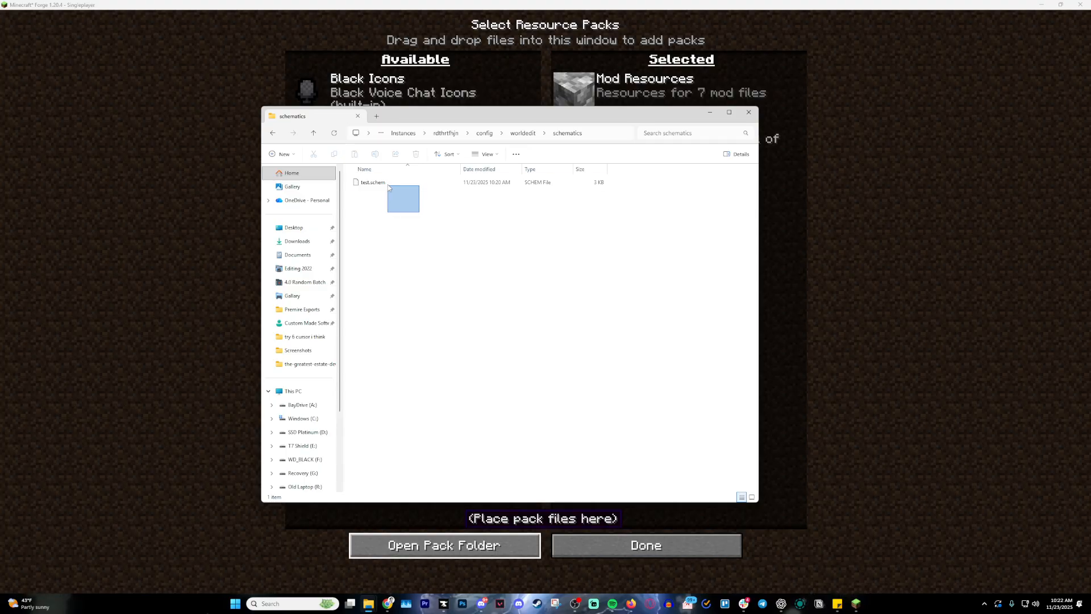
left_click(373, 182)
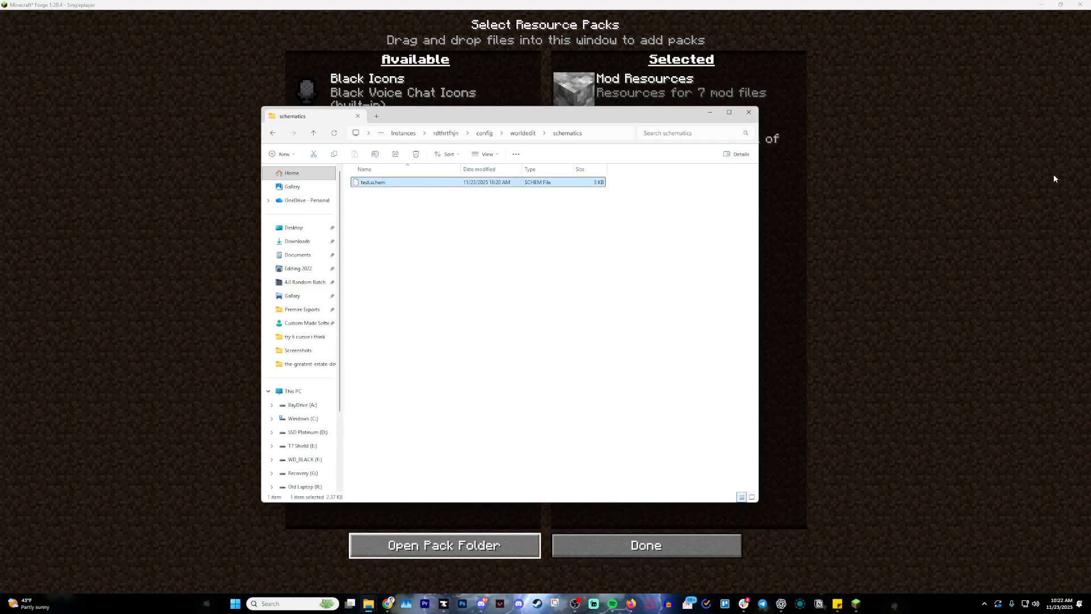